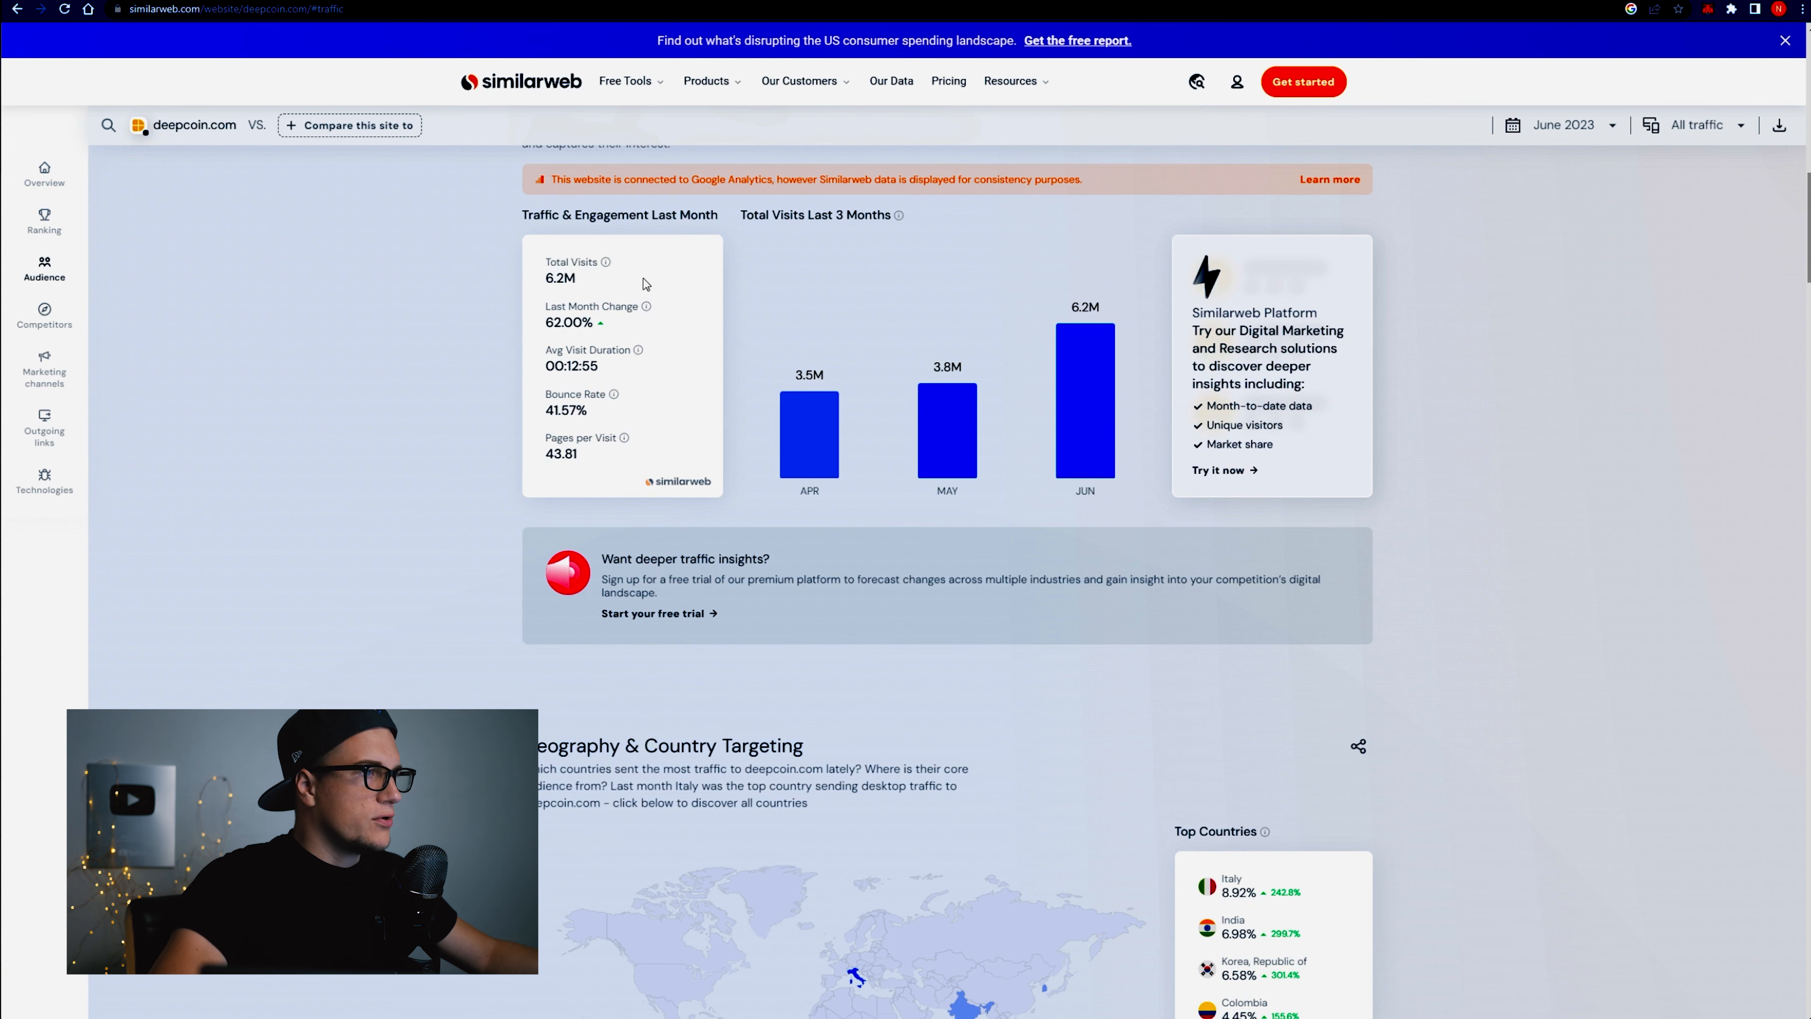
{"action": "mouse_move", "coordinate": [670, 346]}
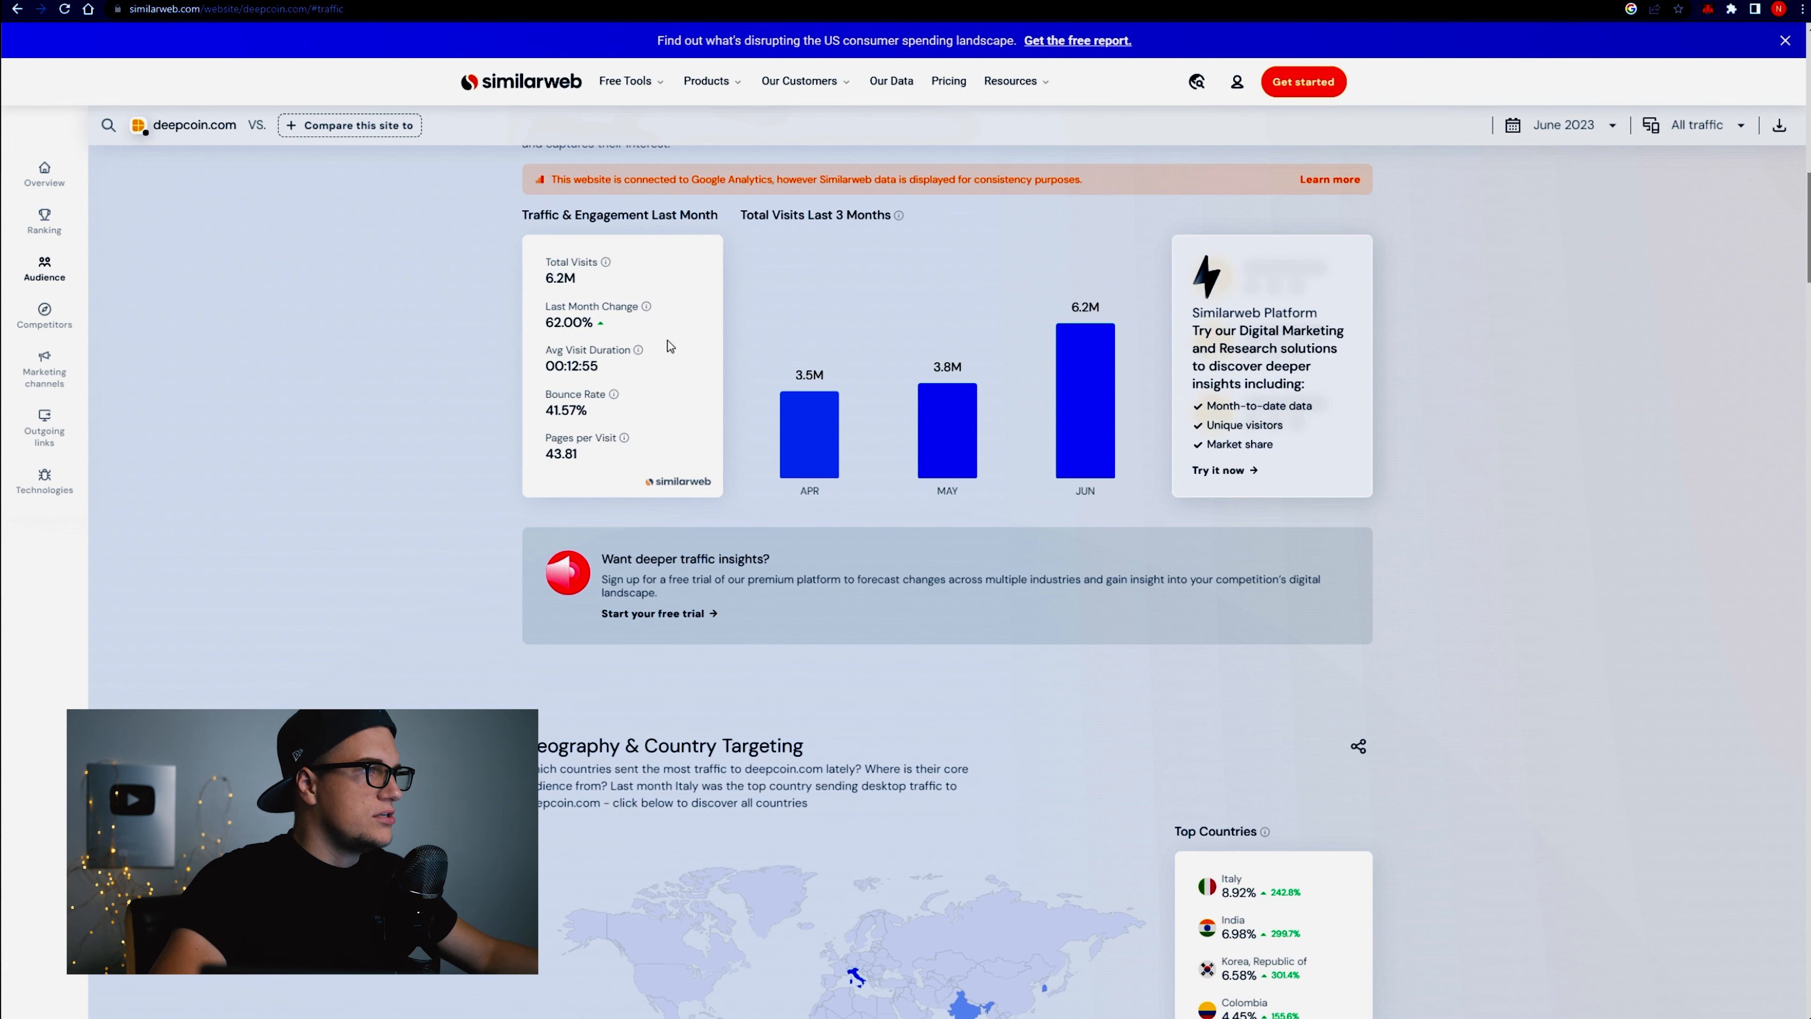
Scroll through deepcoin.com's traffic page toward its Geography & Country Targeting breakdown.
{"action": "scroll", "scroll_direction": "down", "scroll_amount": 3}
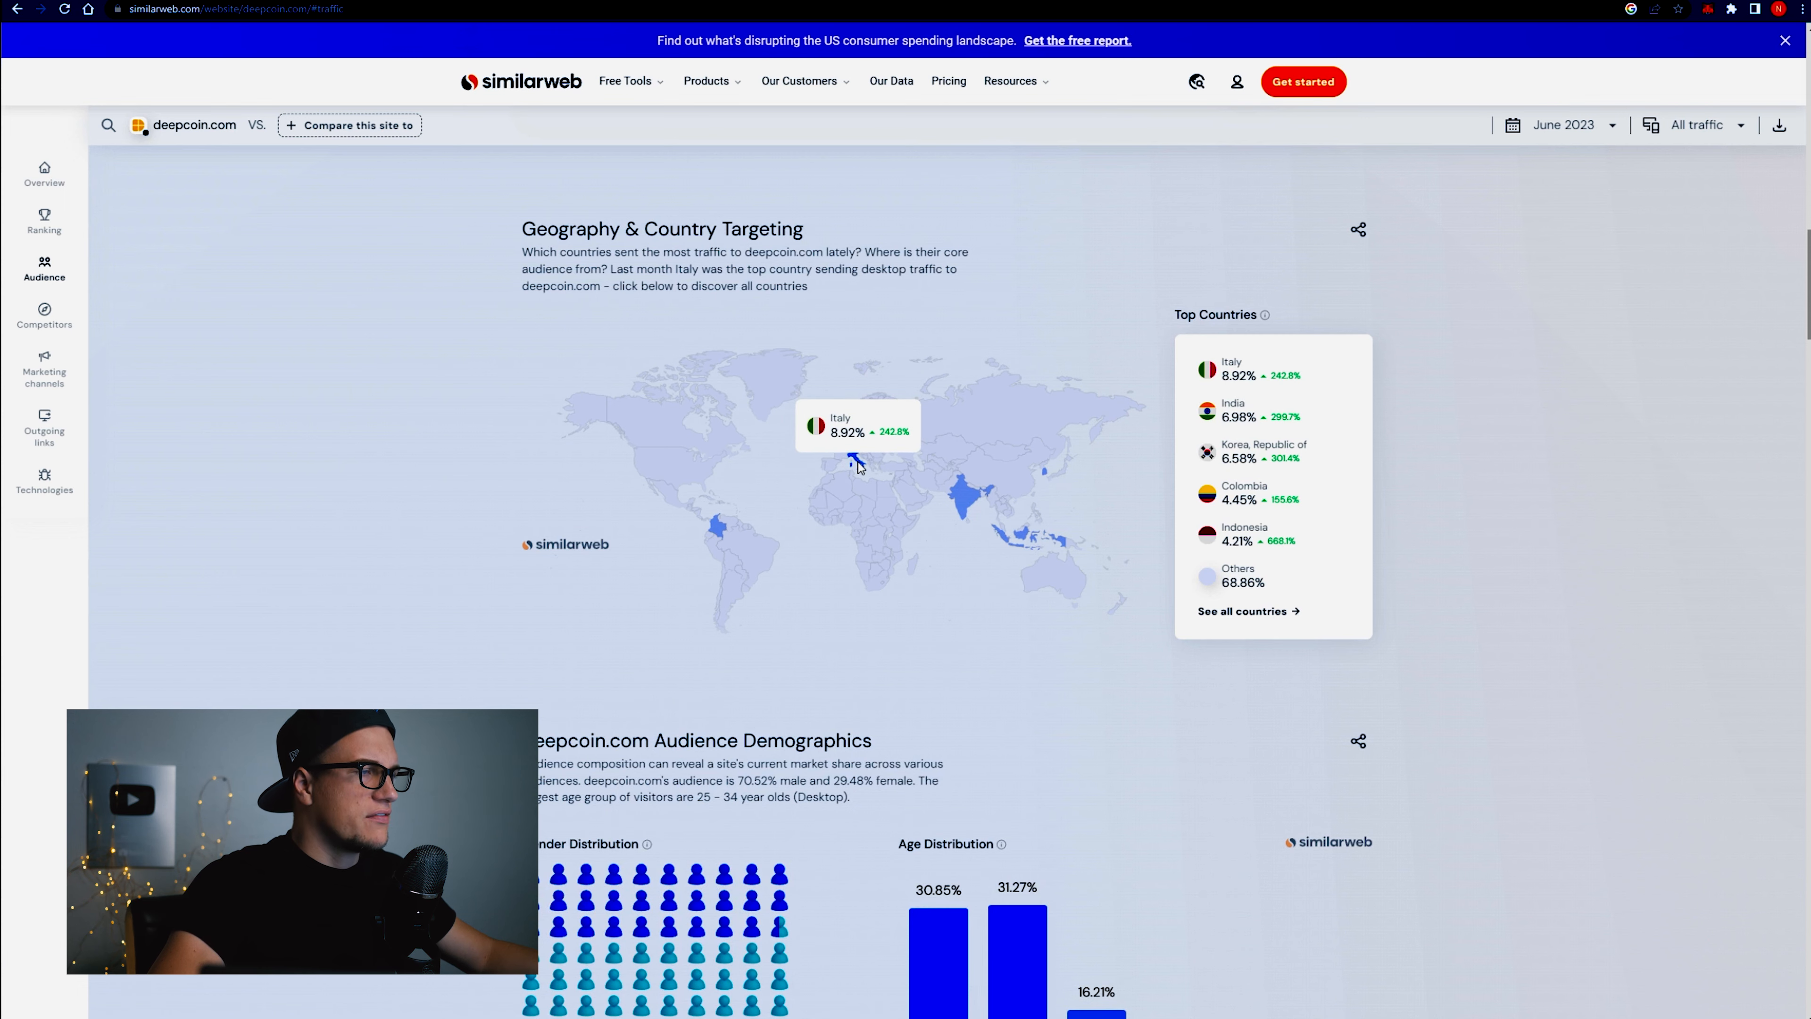
{"action": "scroll", "scroll_direction": "up", "scroll_amount": 3}
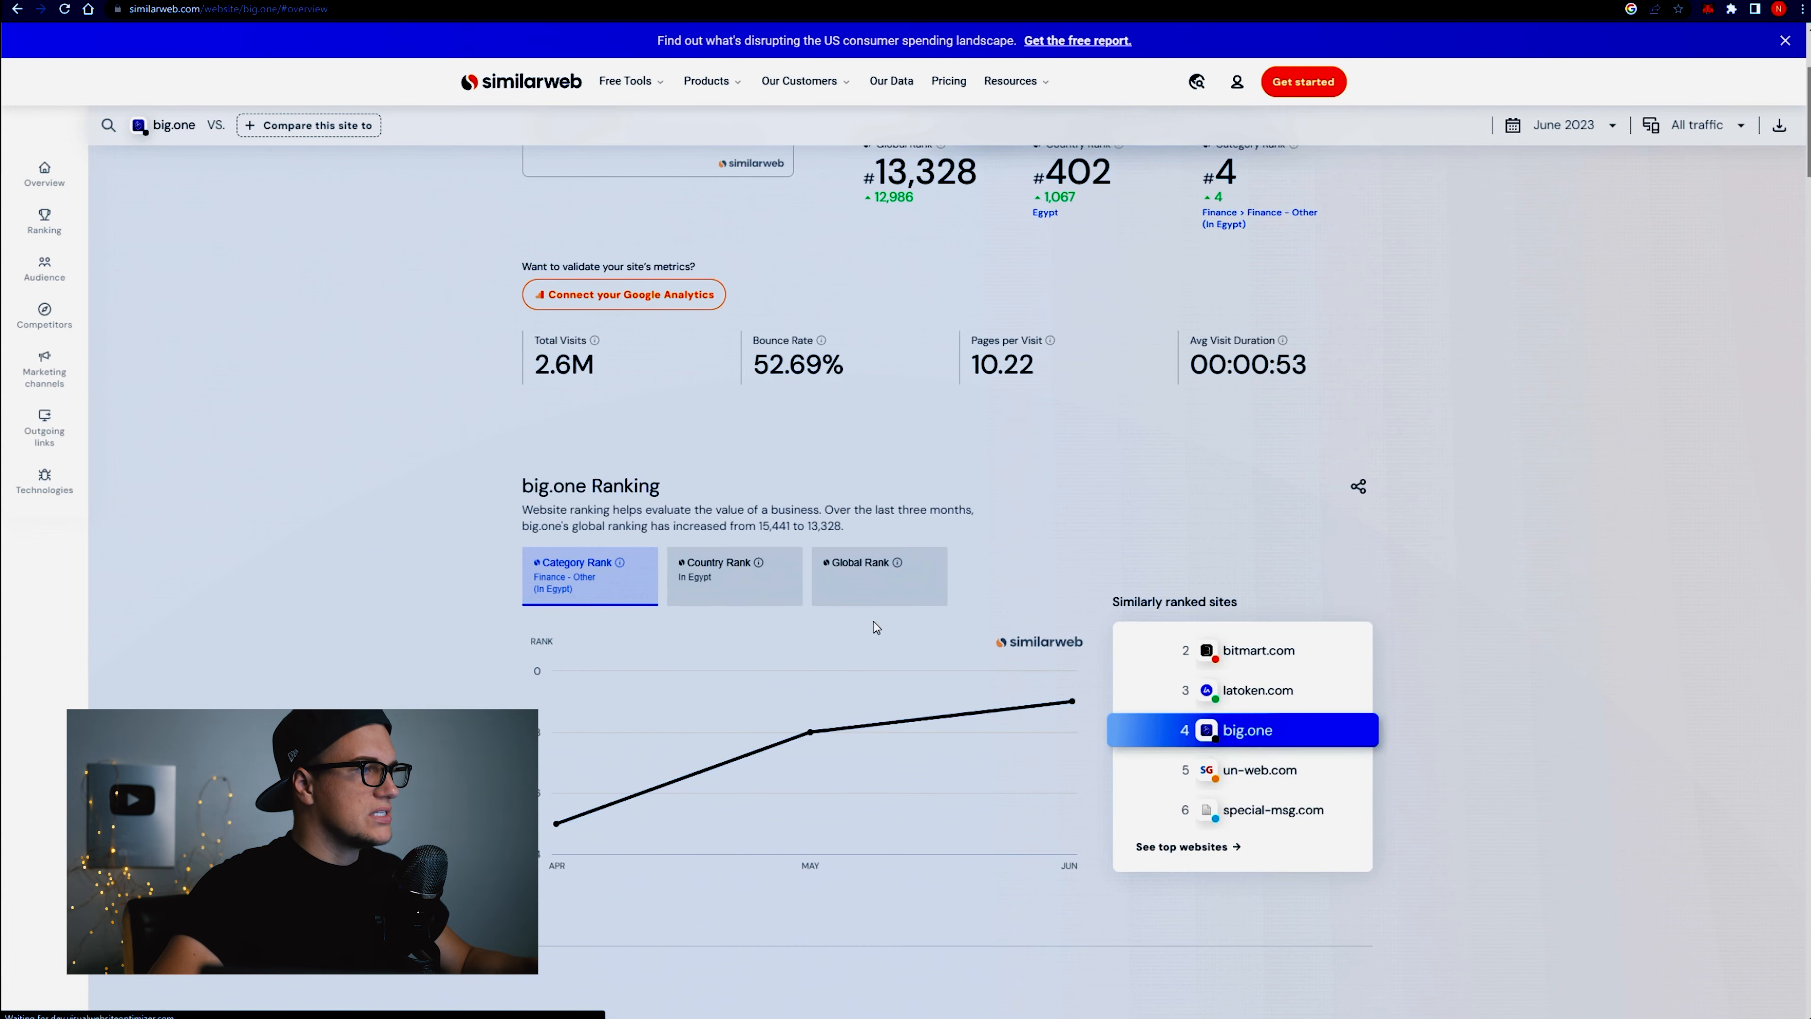
Show big.one's Traffic and Engagement figures via the Ranking sidebar item.
{"action": "left_click", "coordinate": [44, 222]}
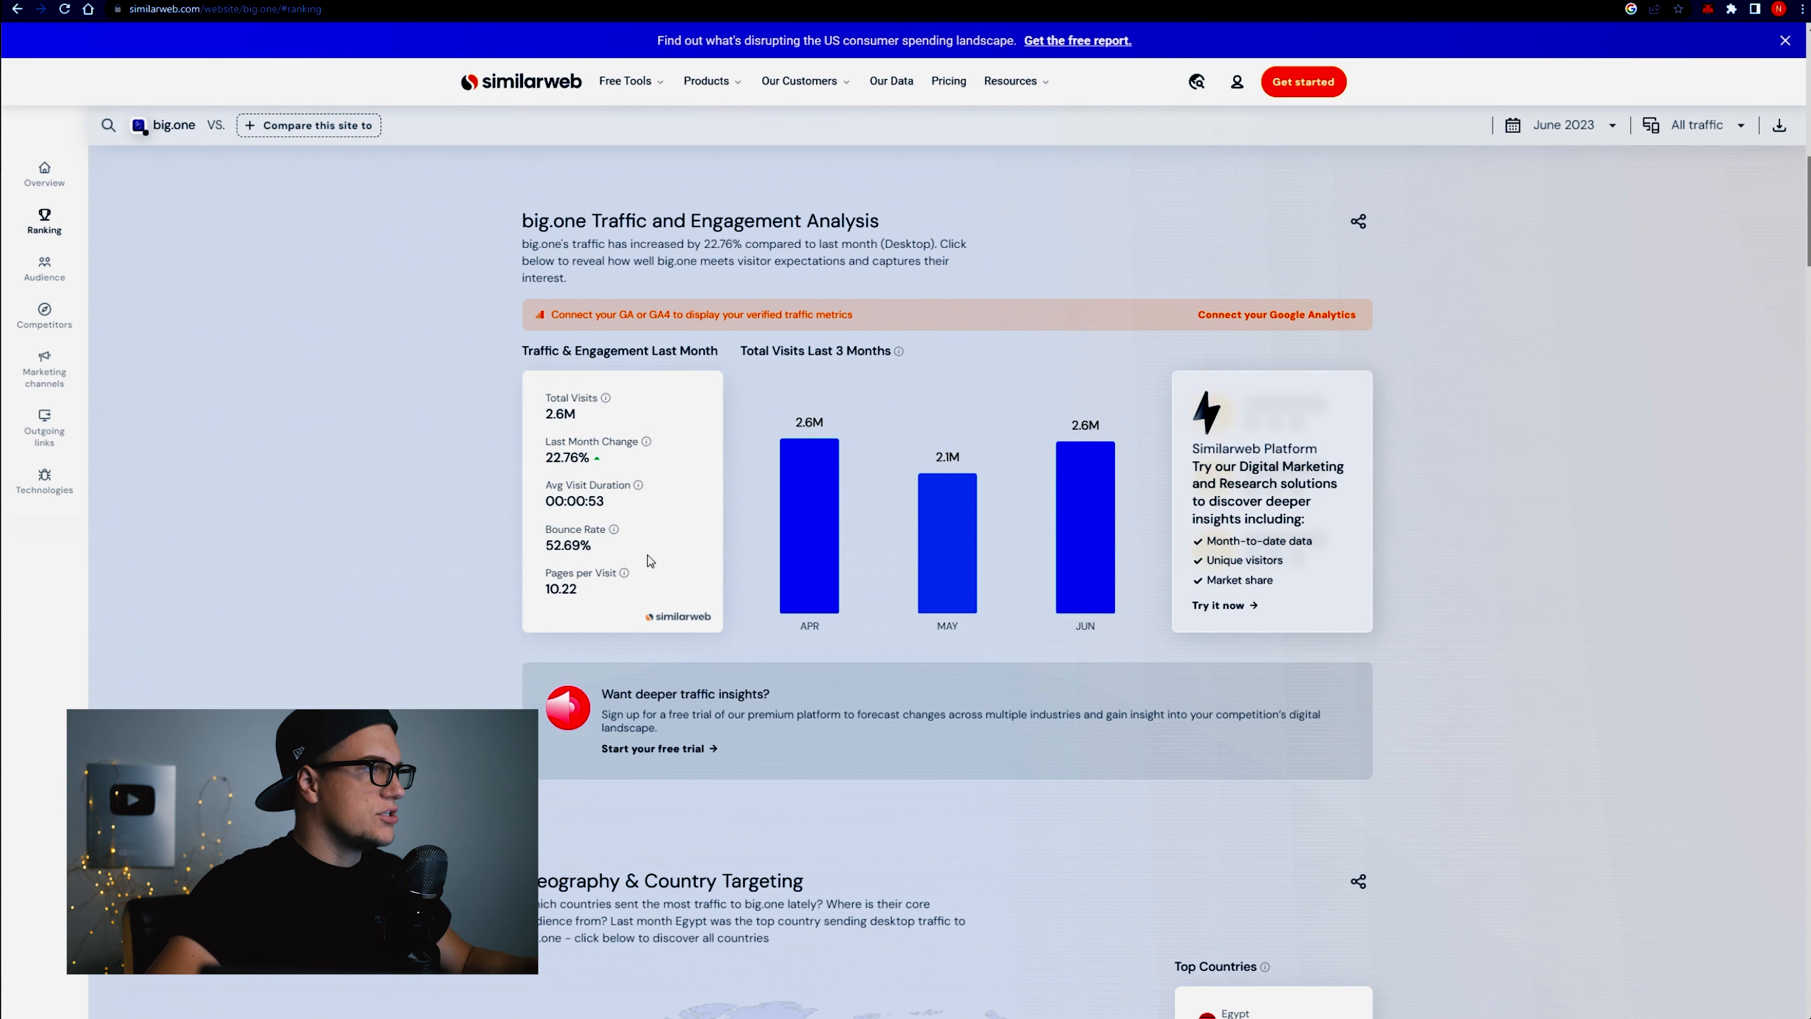